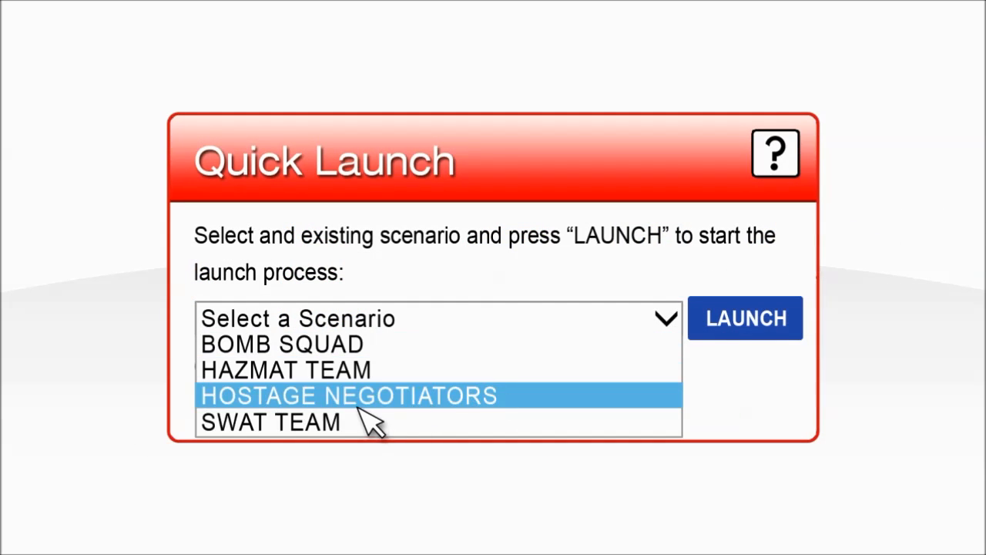
Choose the HOSTAGE NEGOTIATORS scenario in the Quick Launch box
click(274, 422)
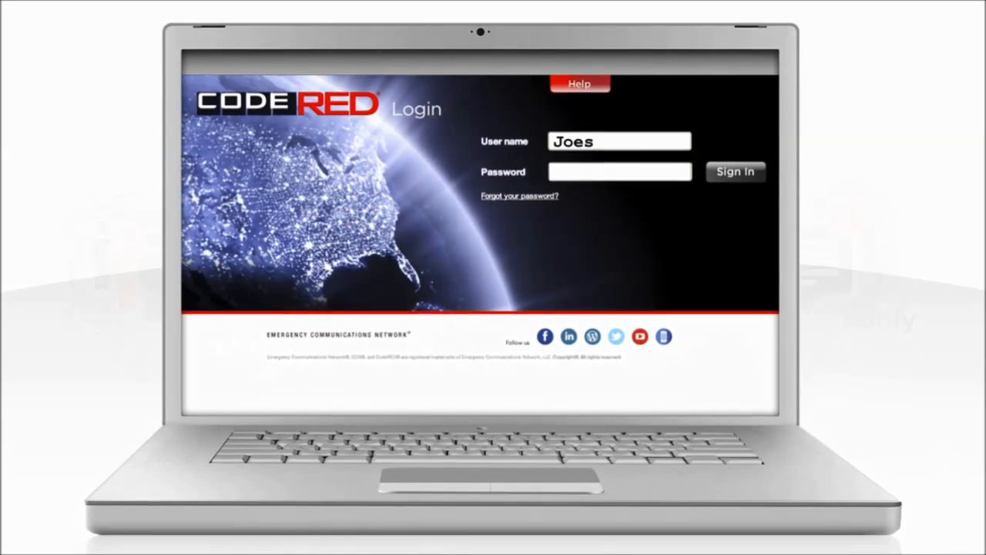
Sign in as Joesmith with the account password
text(mith)
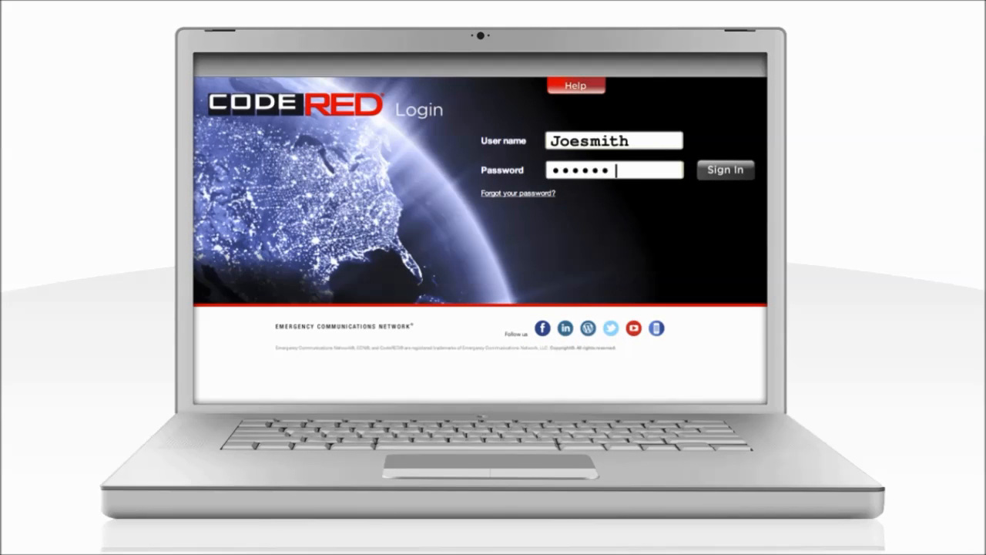
mouse_move(738, 178)
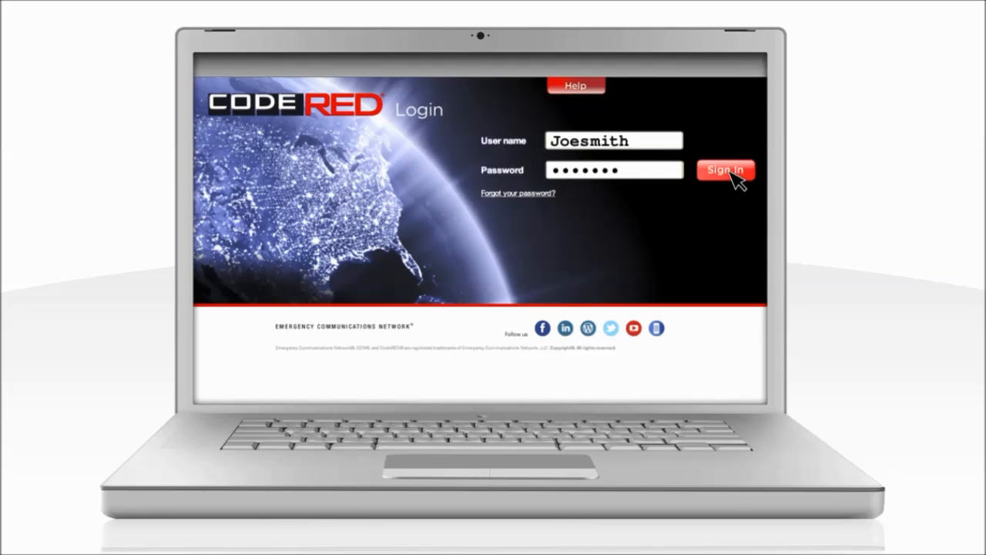
click(726, 168)
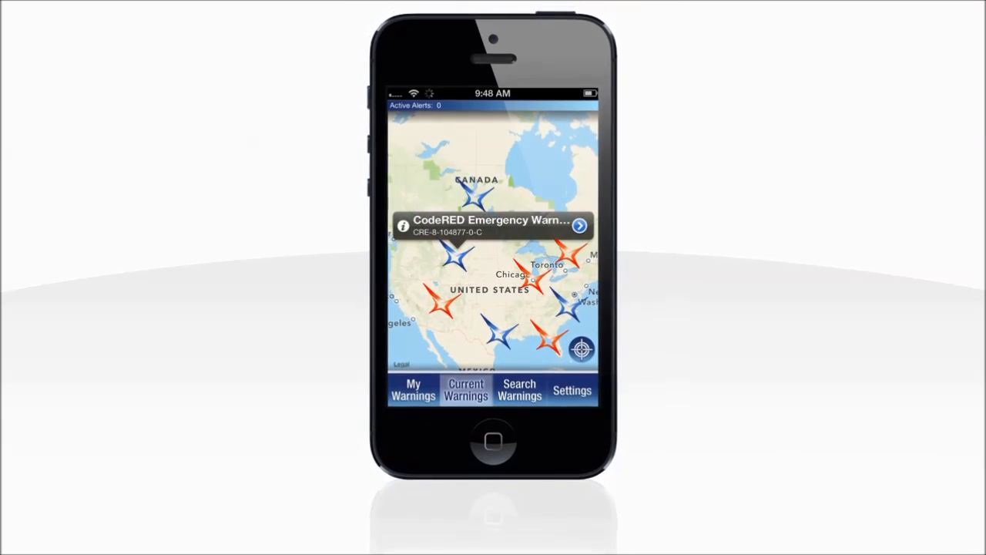
Show the CodeRED Emergency Warning details with the mandatory evacuation message
click(579, 225)
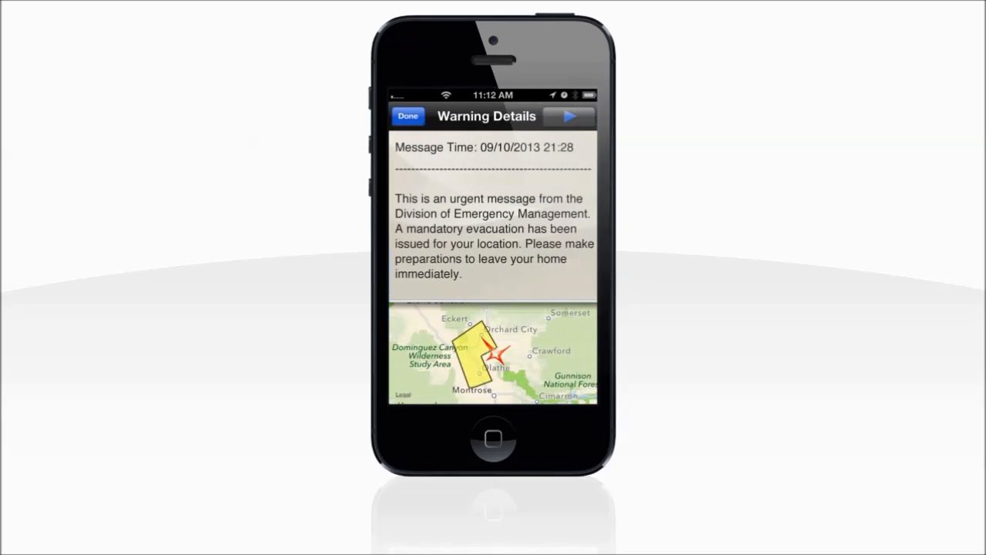